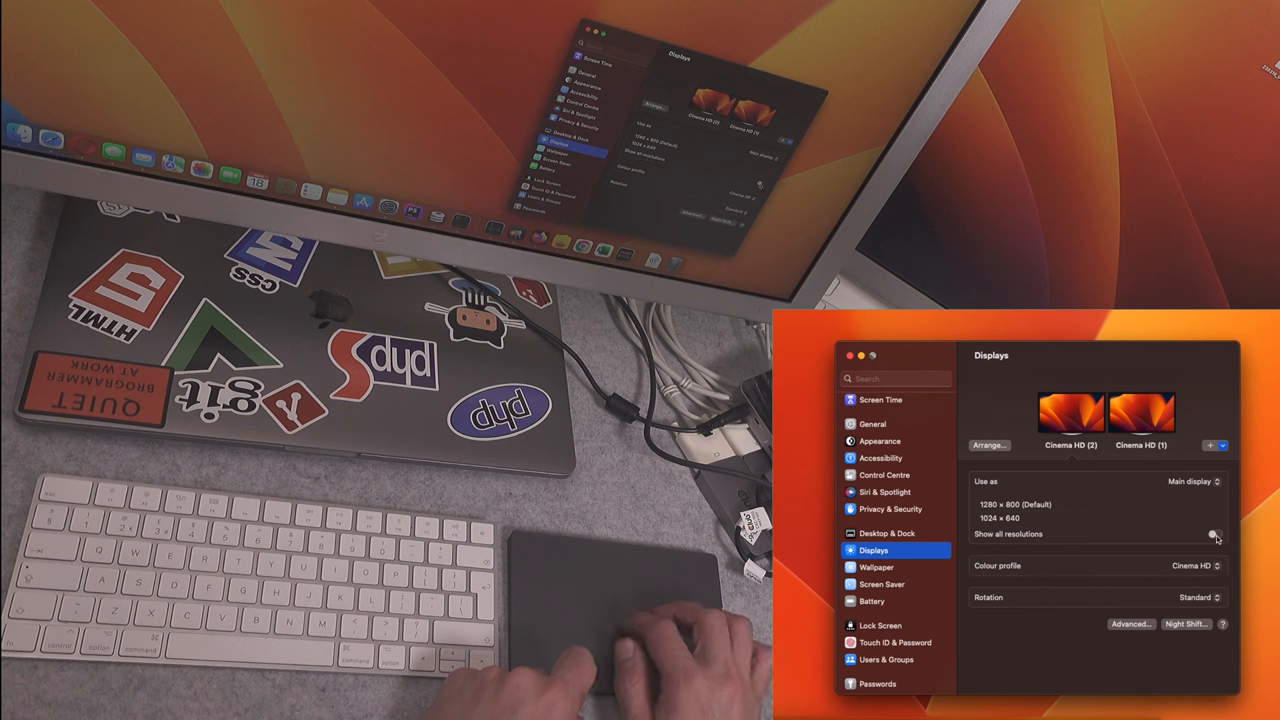
Step: Enable Show all resolutions and select 2560 × 1600 for the Cinema HD display
{"action": "left_click", "coordinate": [1212, 534]}
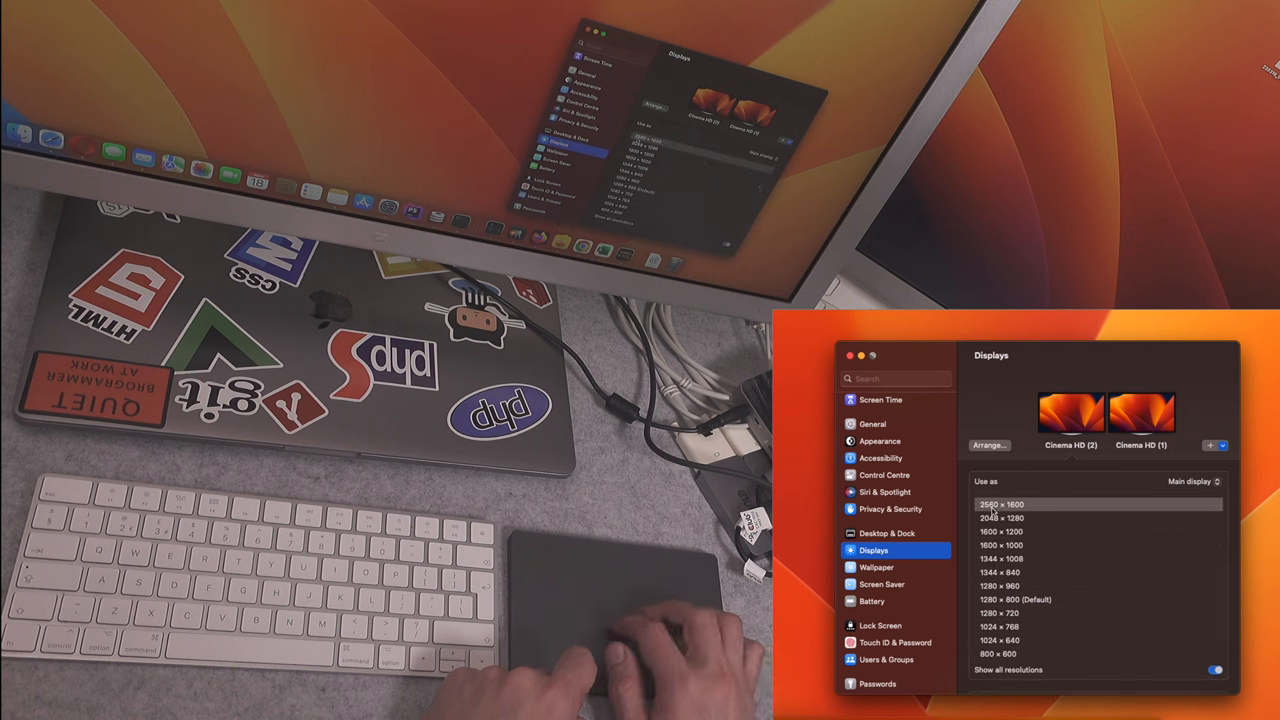
{"action": "left_click", "coordinate": [1020, 504]}
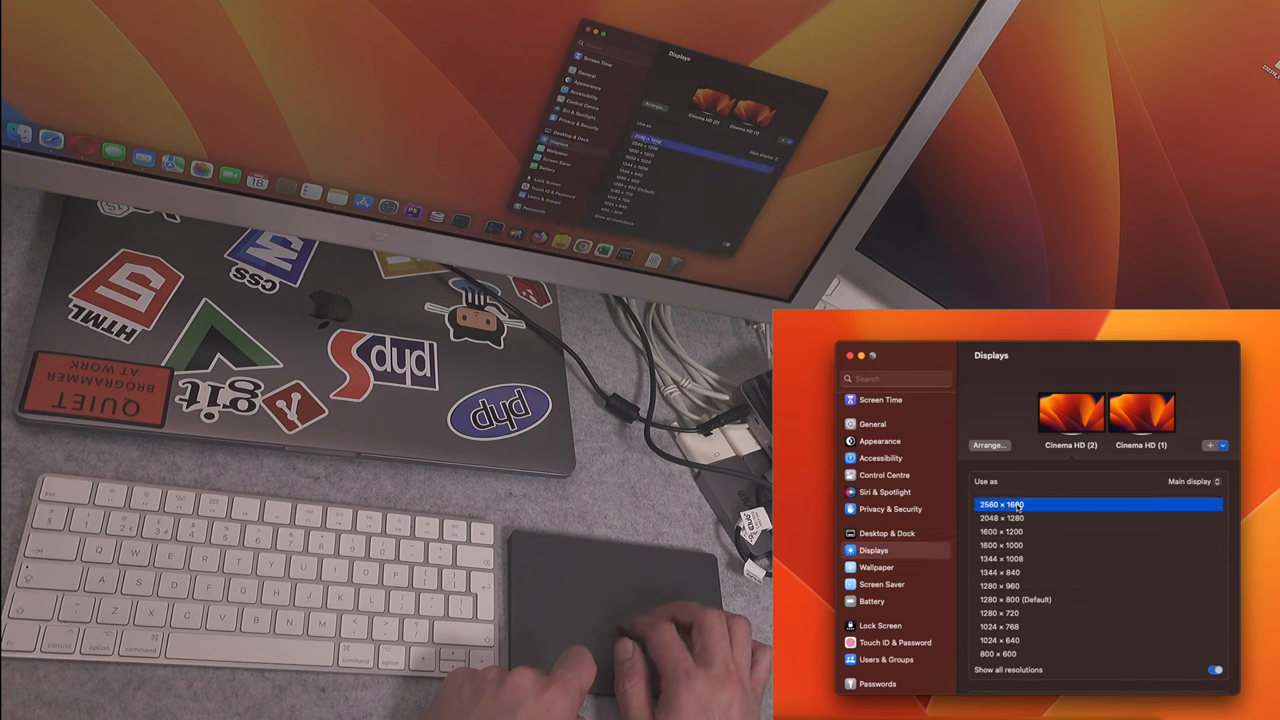